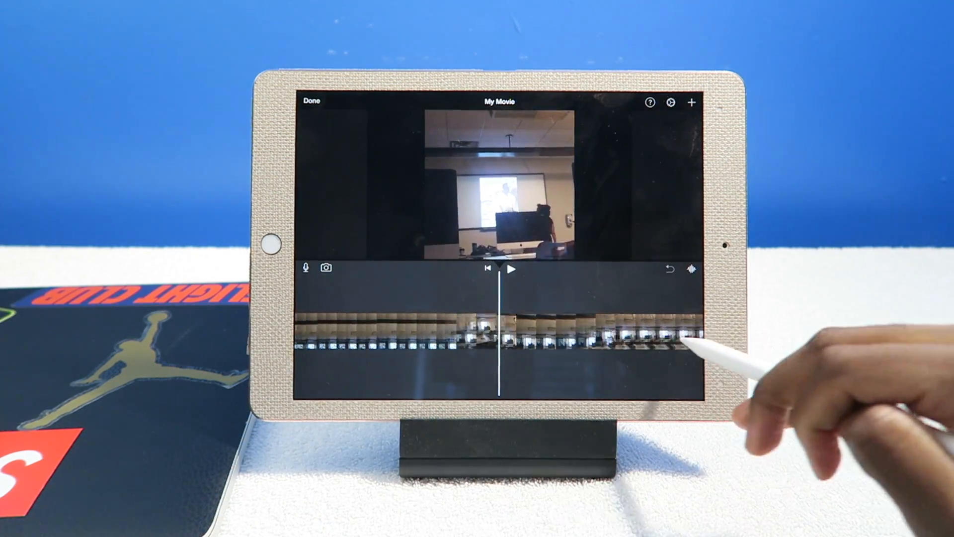
# Split the lecture-room clip at the playhead and set the second half to play at 1¼x speed.
pyautogui.click(671, 102)
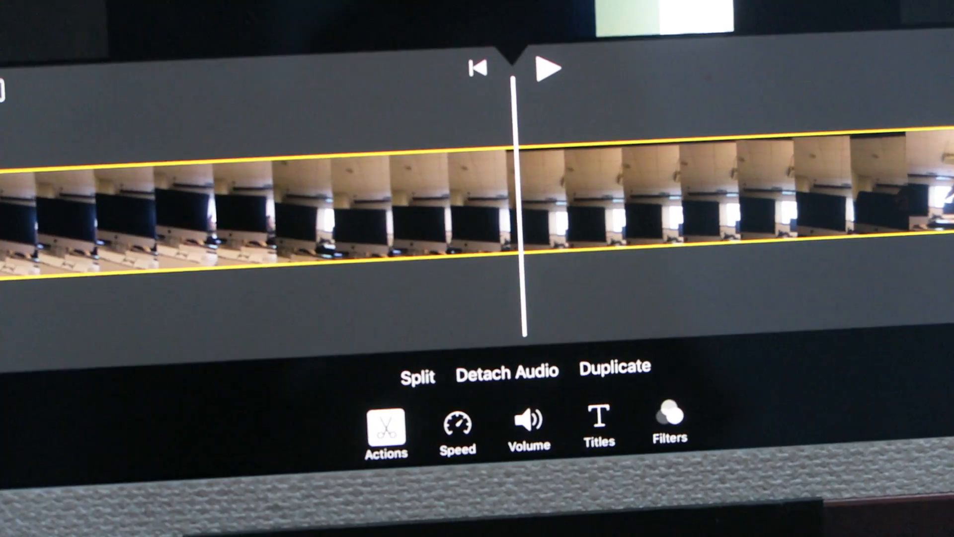
pyautogui.click(417, 376)
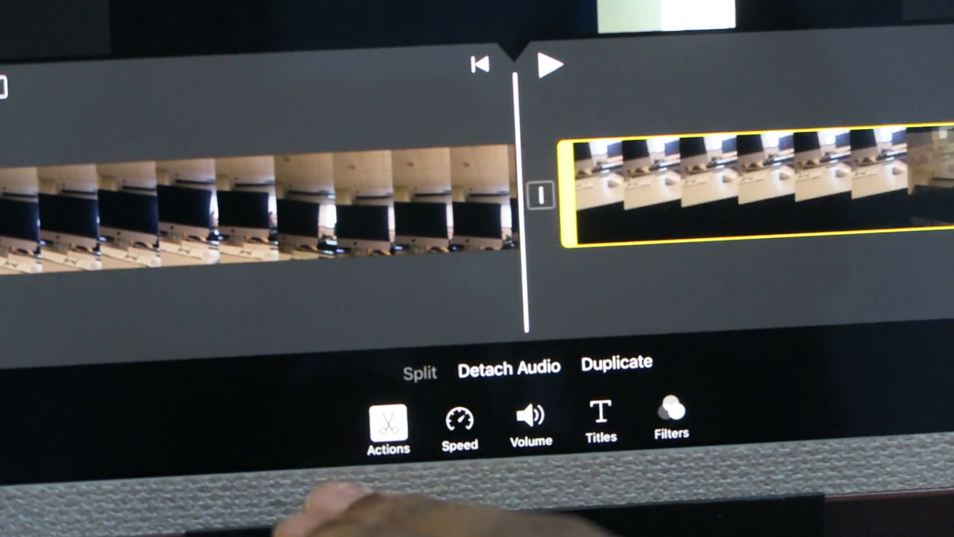
pyautogui.click(507, 370)
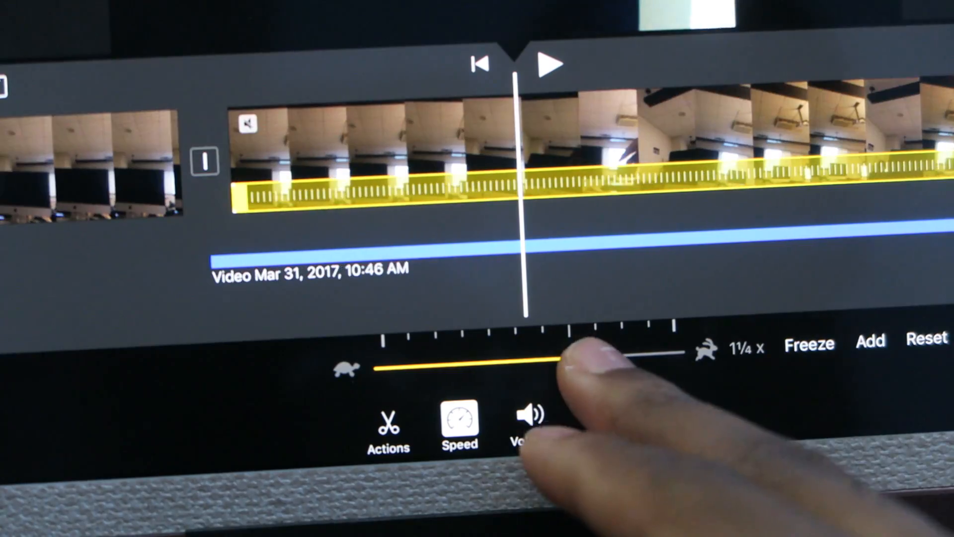
pyautogui.click(672, 416)
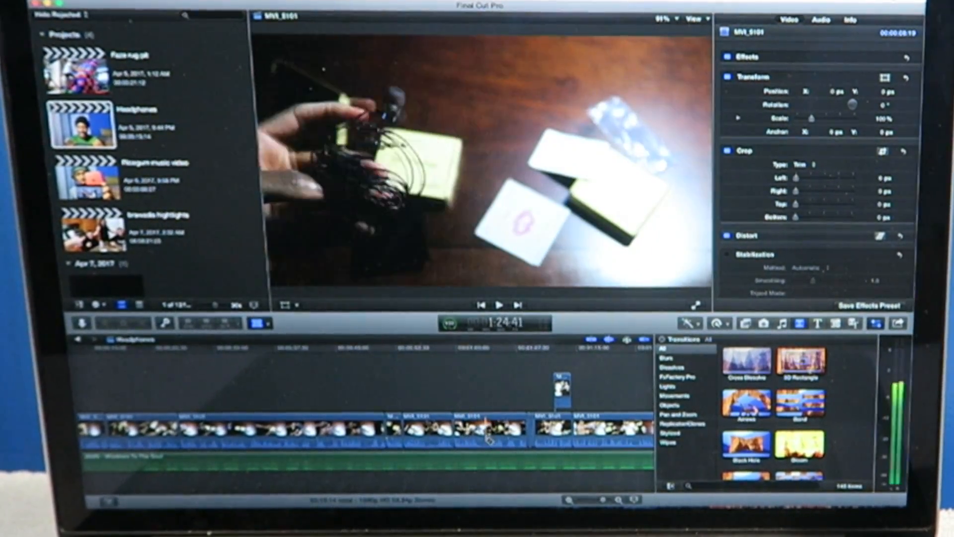
# Show the Titles browser and preview one of the animated title effects.
pyautogui.click(687, 323)
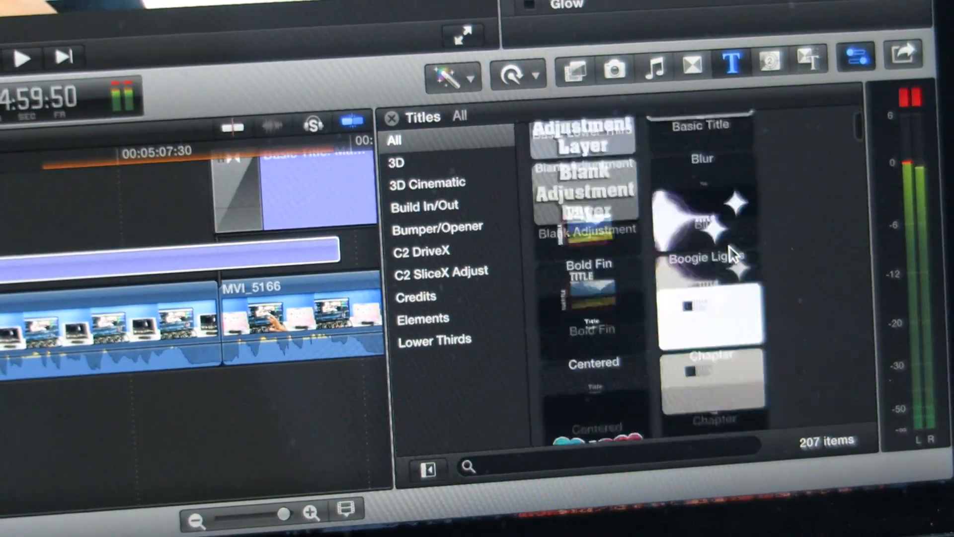
pyautogui.click(712, 63)
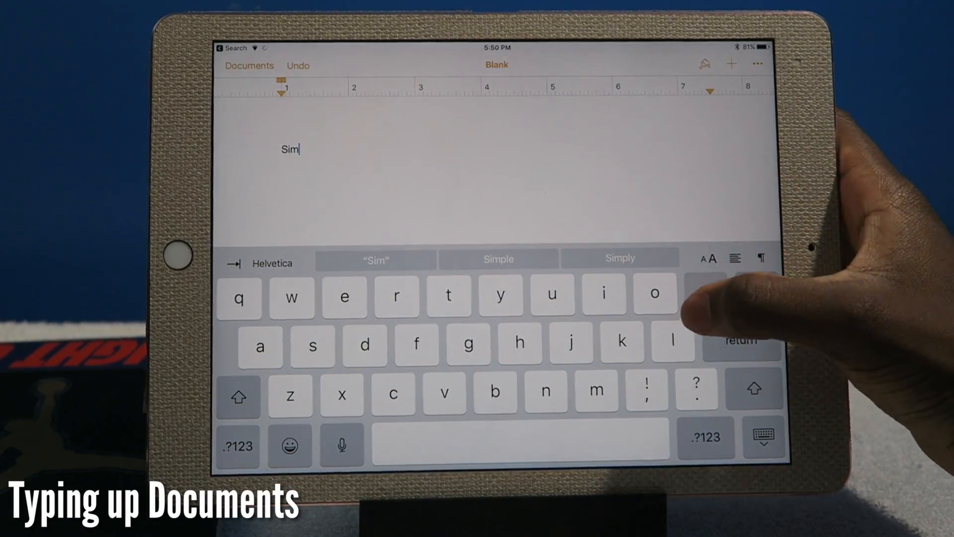
# Write the sentence 'Simplypops is the best YouTube.' at the top of the blank document.
pyautogui.click(671, 342)
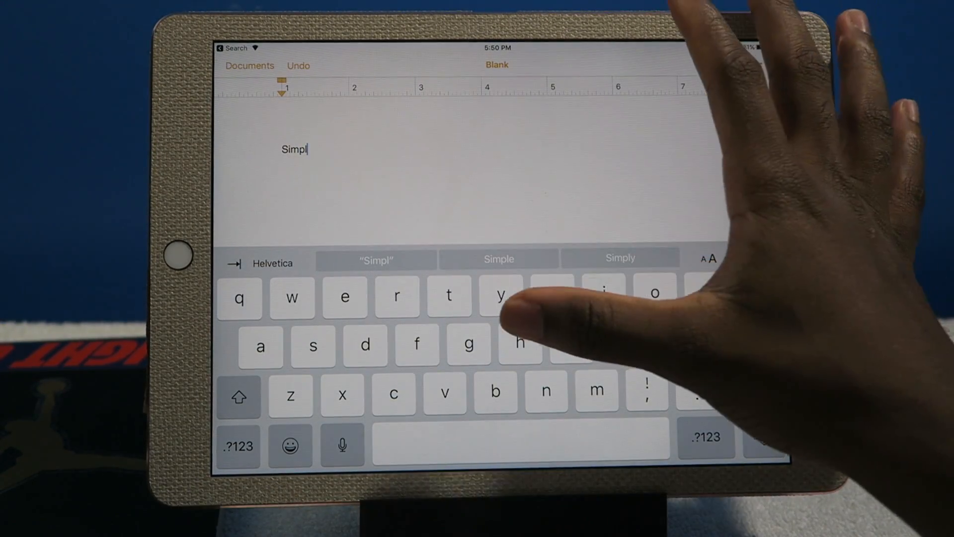
pyautogui.click(620, 259)
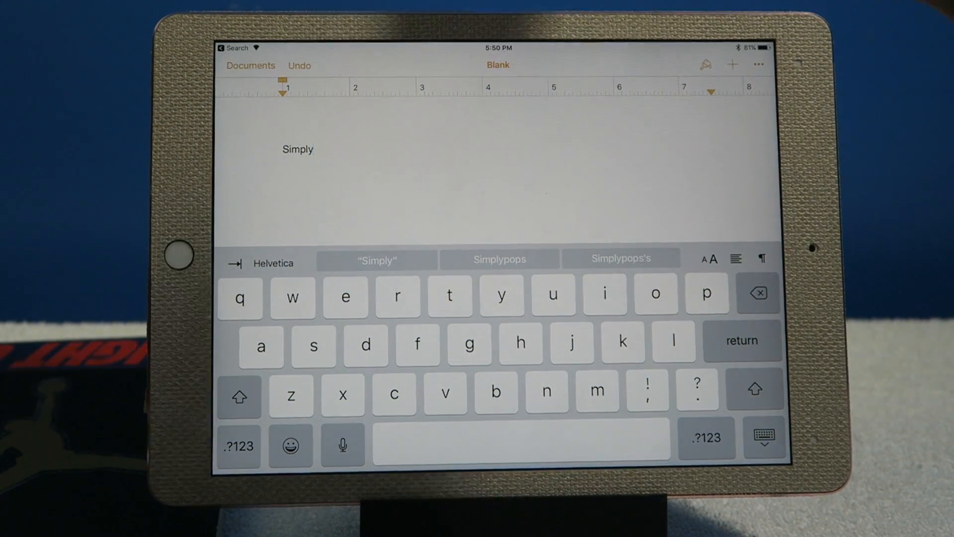
pyautogui.click(498, 259)
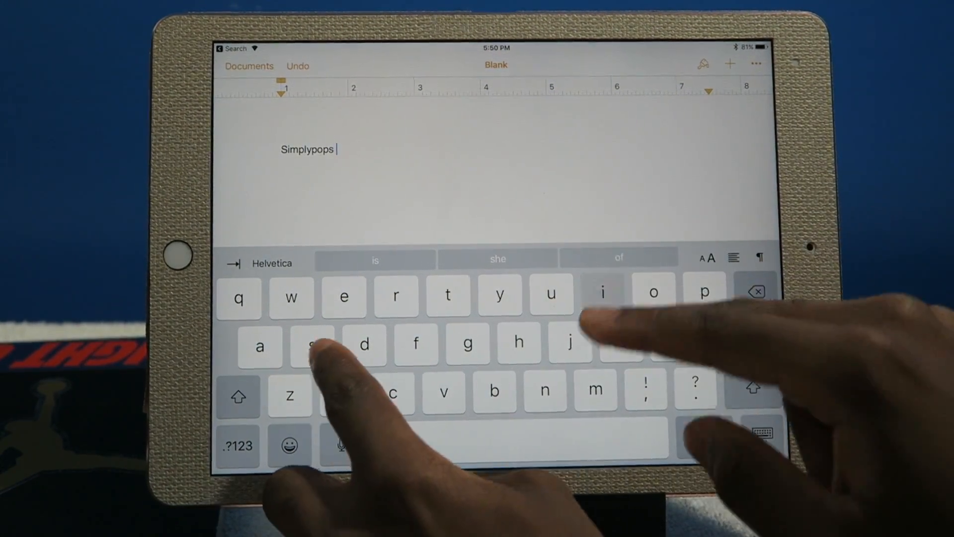
pyautogui.write('is the best YouTube.')
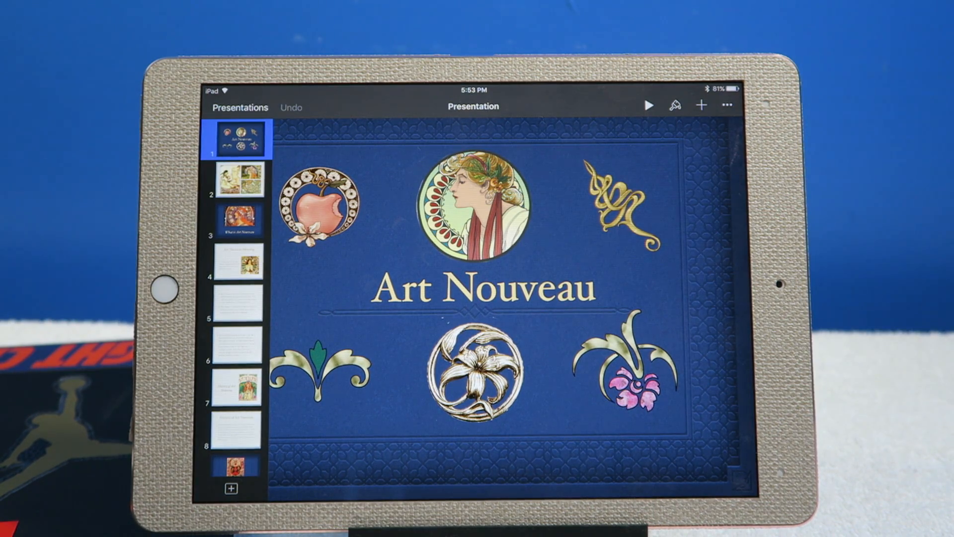
# Select the round portrait illustration on slide 1 to show its Cut/Copy/Delete/Animate options.
pyautogui.click(476, 201)
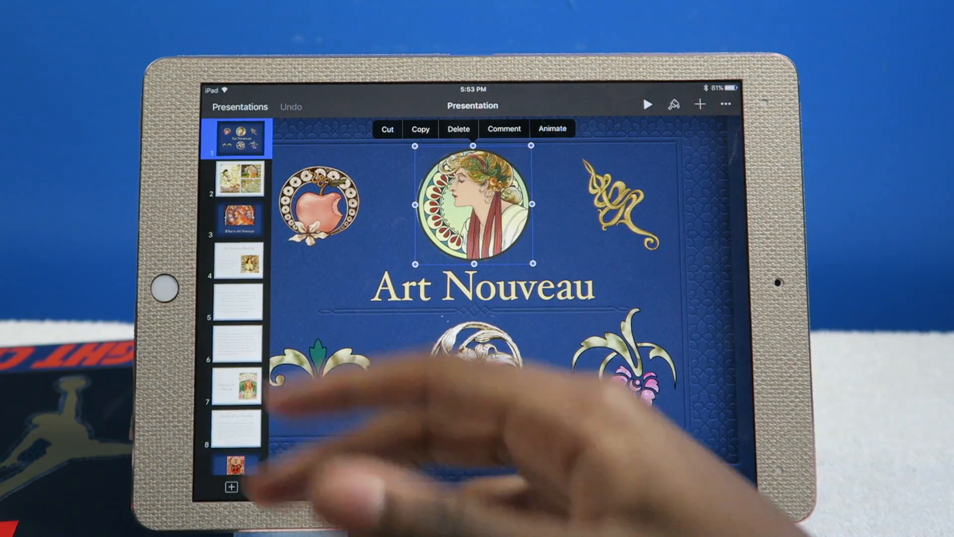